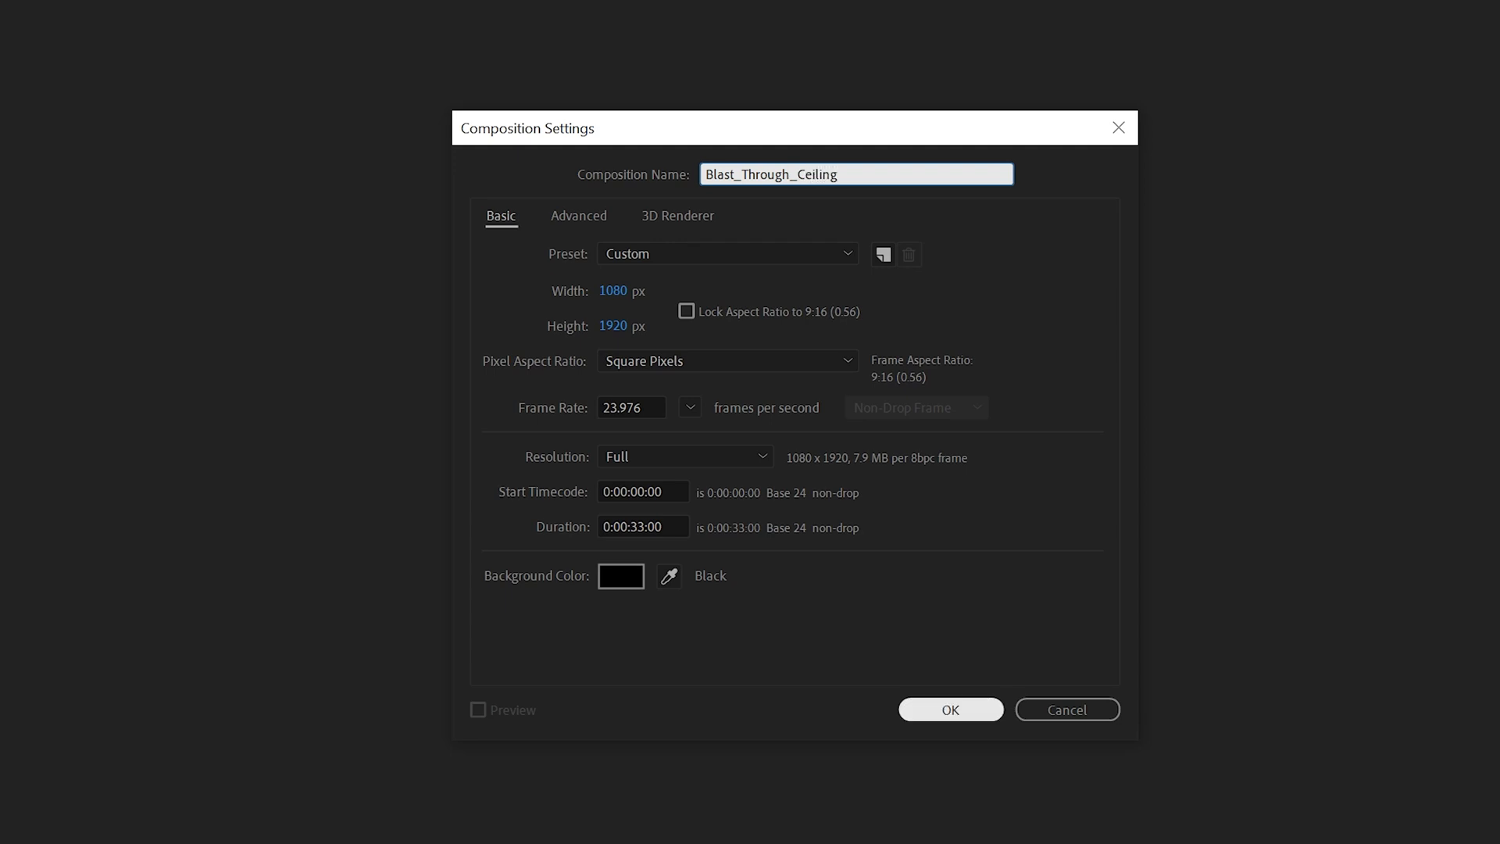
- Confirm the 1080x1920 vertical composition and rename the chair clip layer 'Chair Rotation'
left_click(948, 709)
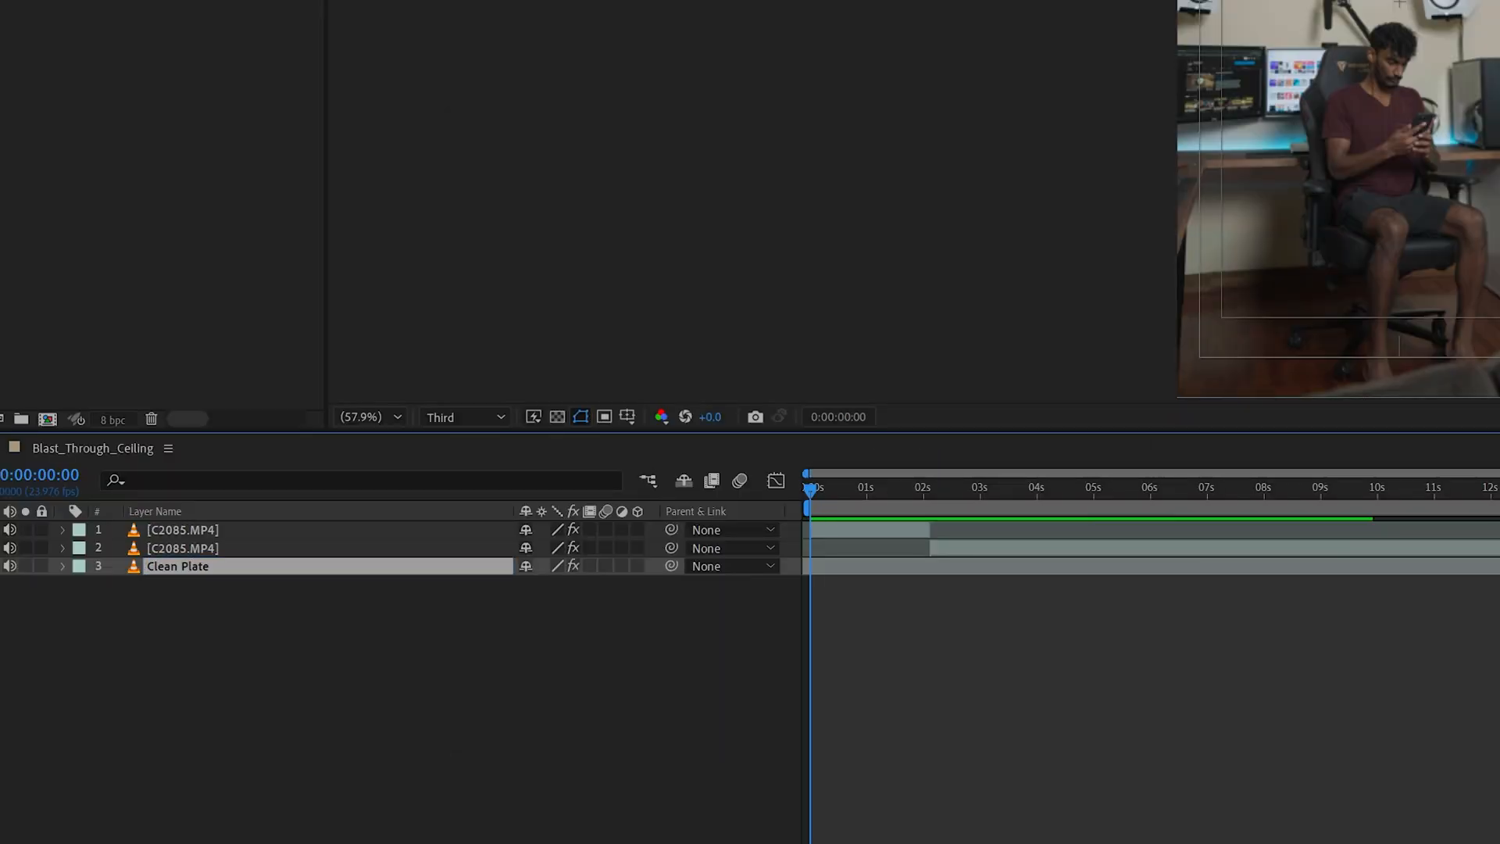
type("Chair Rotation")
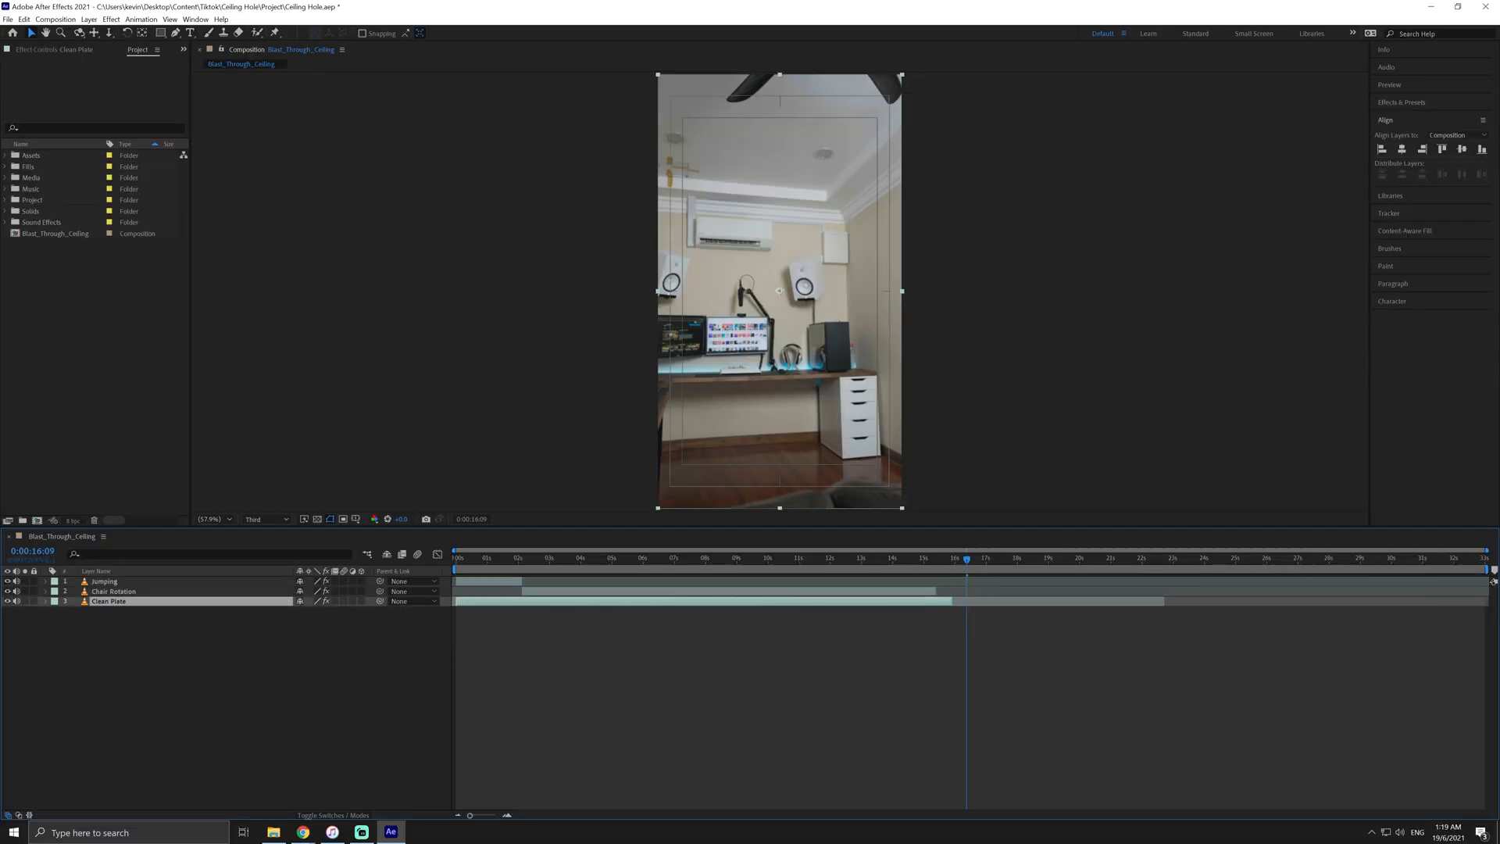
- Duplicate Jumping as Jumping 2, mask the legs and keyframe Position with Time Remapping on Jumping
left_click(456, 558)
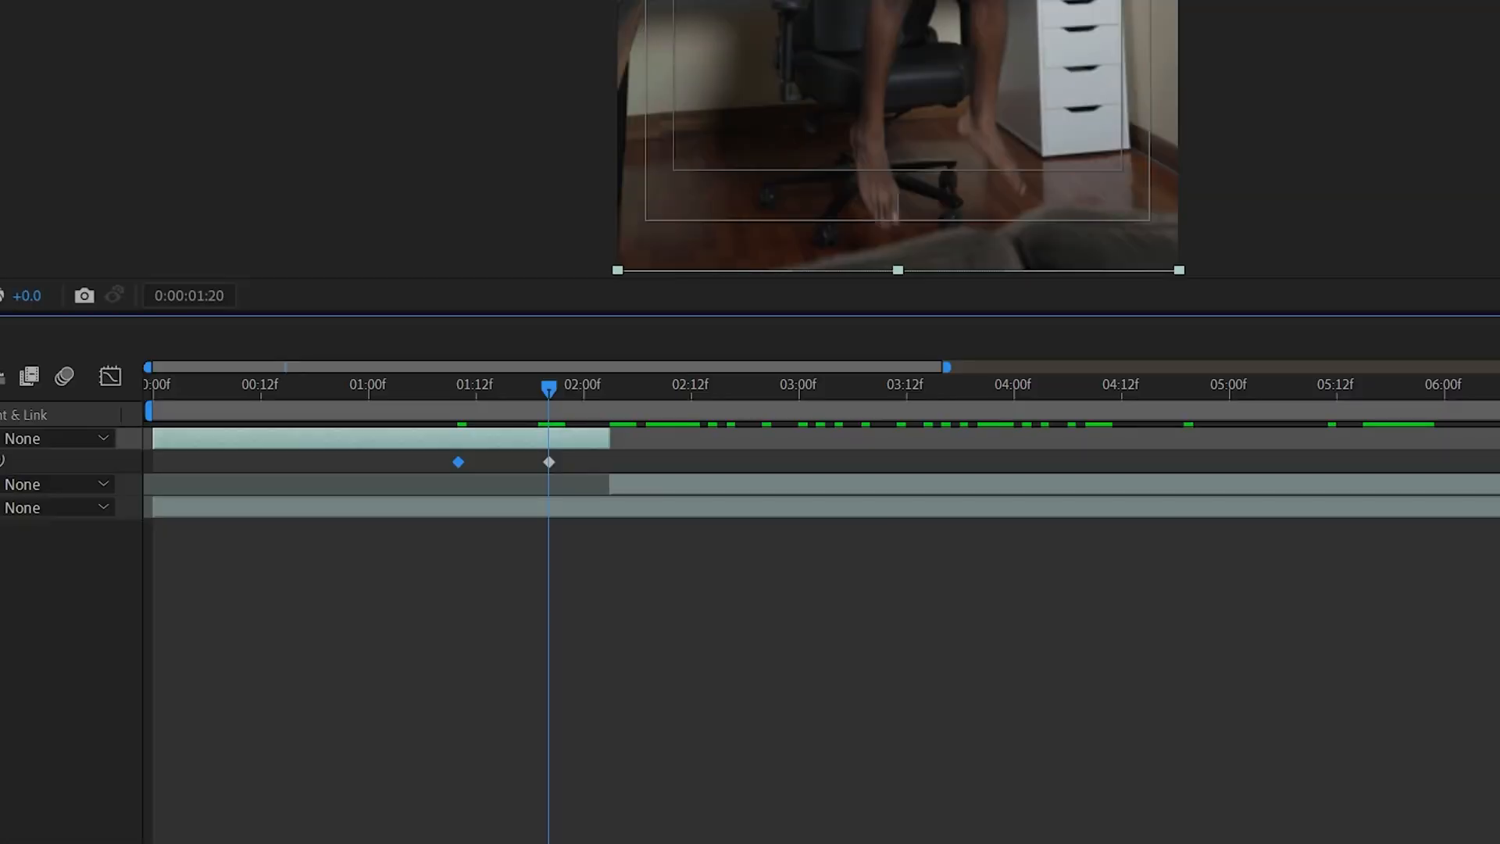
left_click(458, 463)
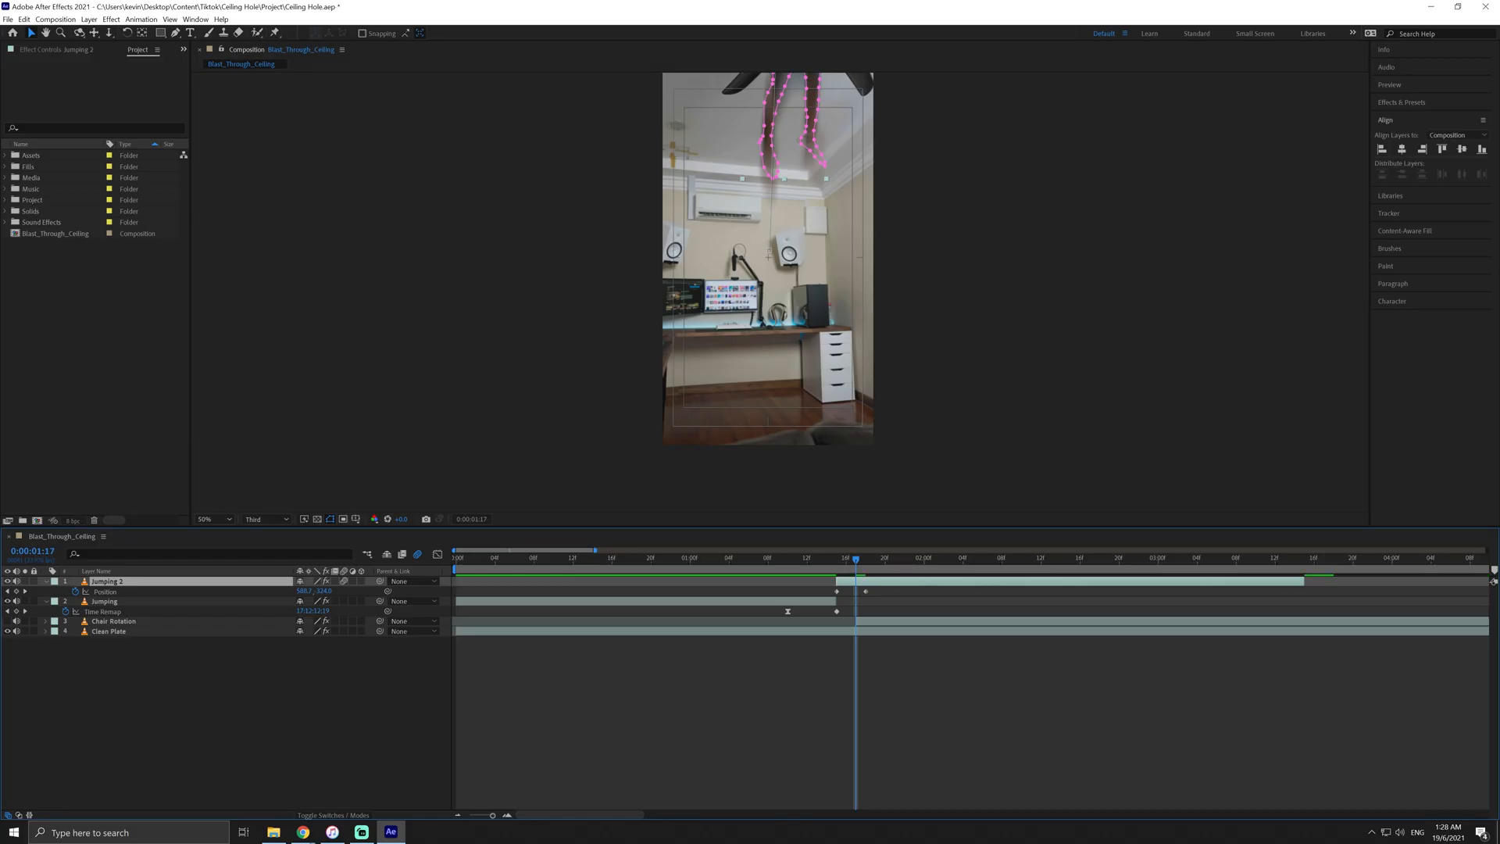
- Switch Mask 2 on Jumping 2 from Intersect to Subtract and keyframe its Mask Path
left_click(952, 556)
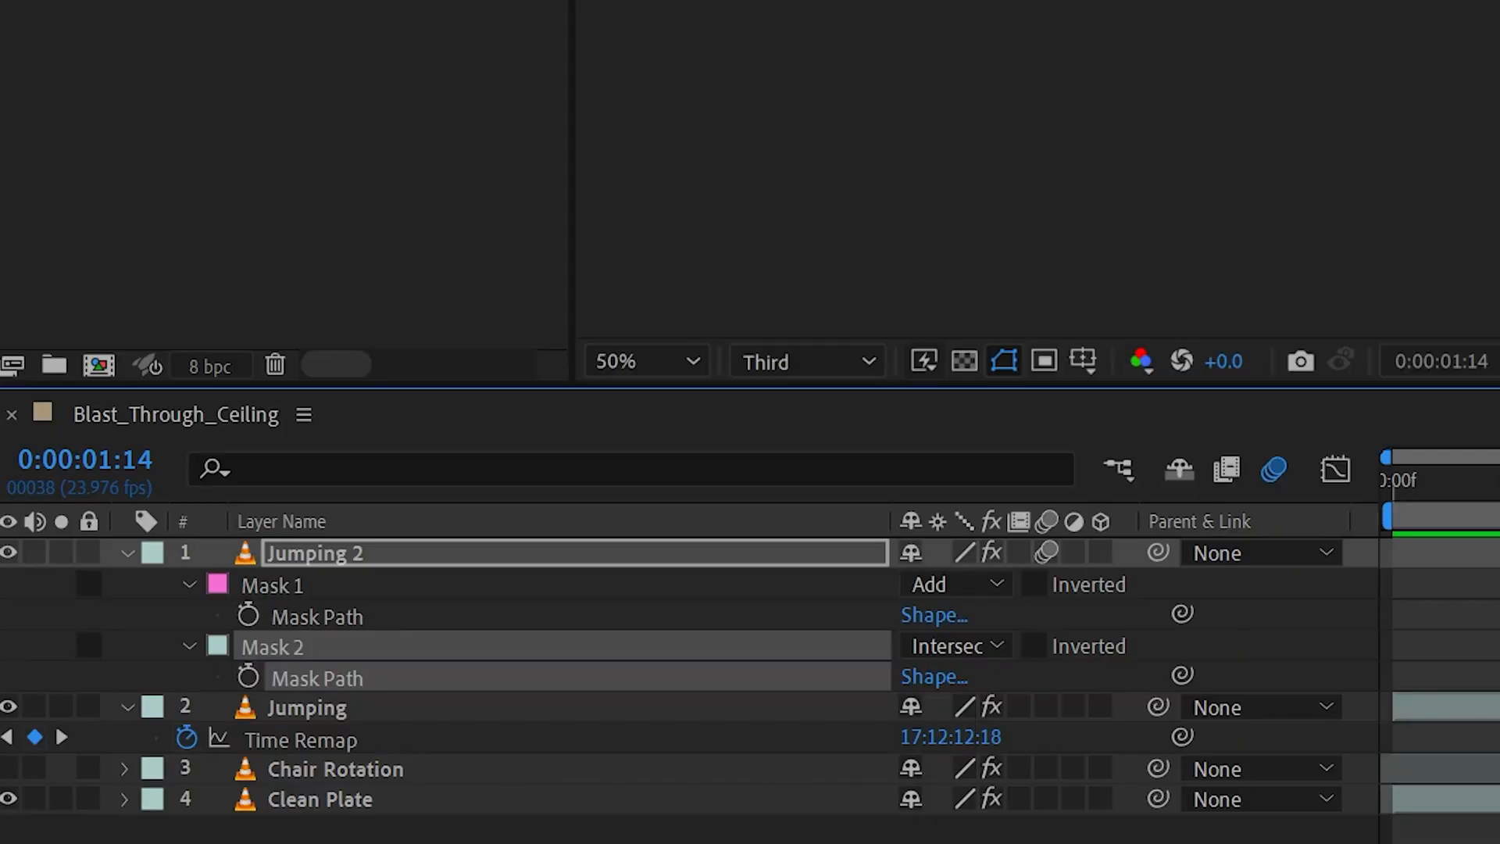
left_click(948, 645)
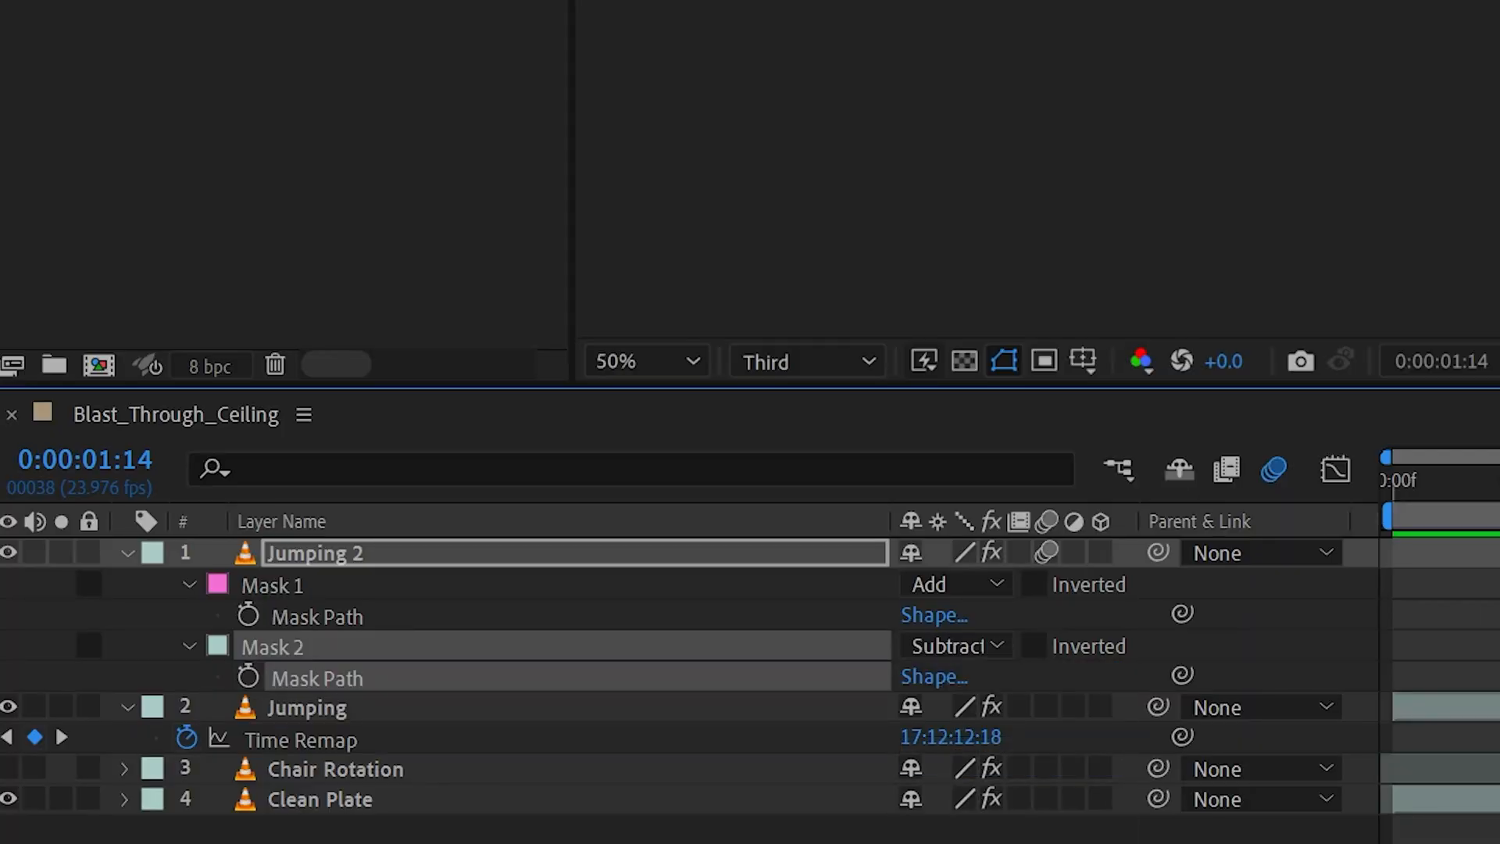
left_click(247, 677)
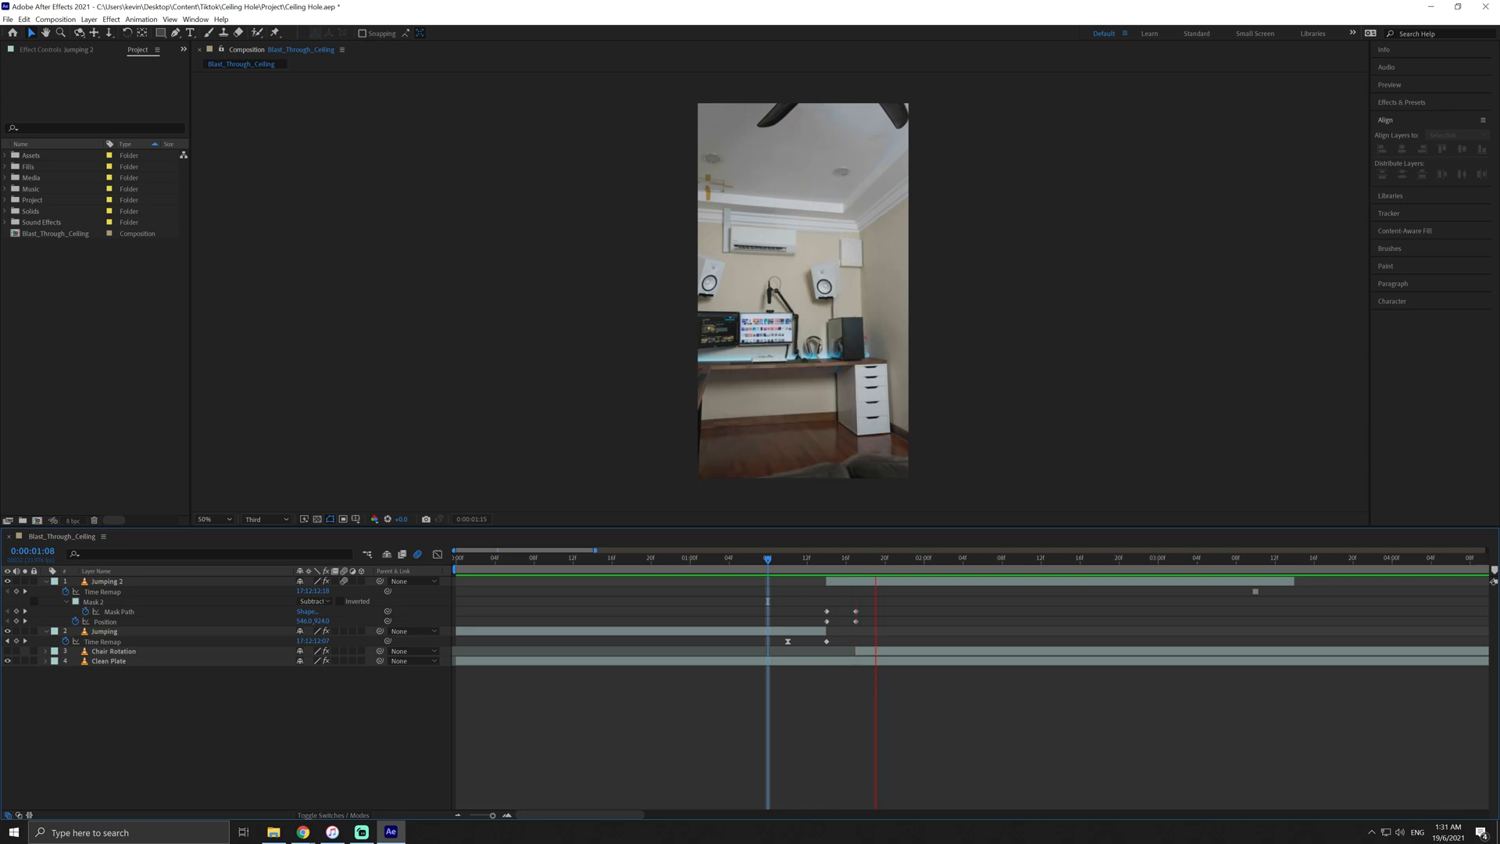
key("Right")
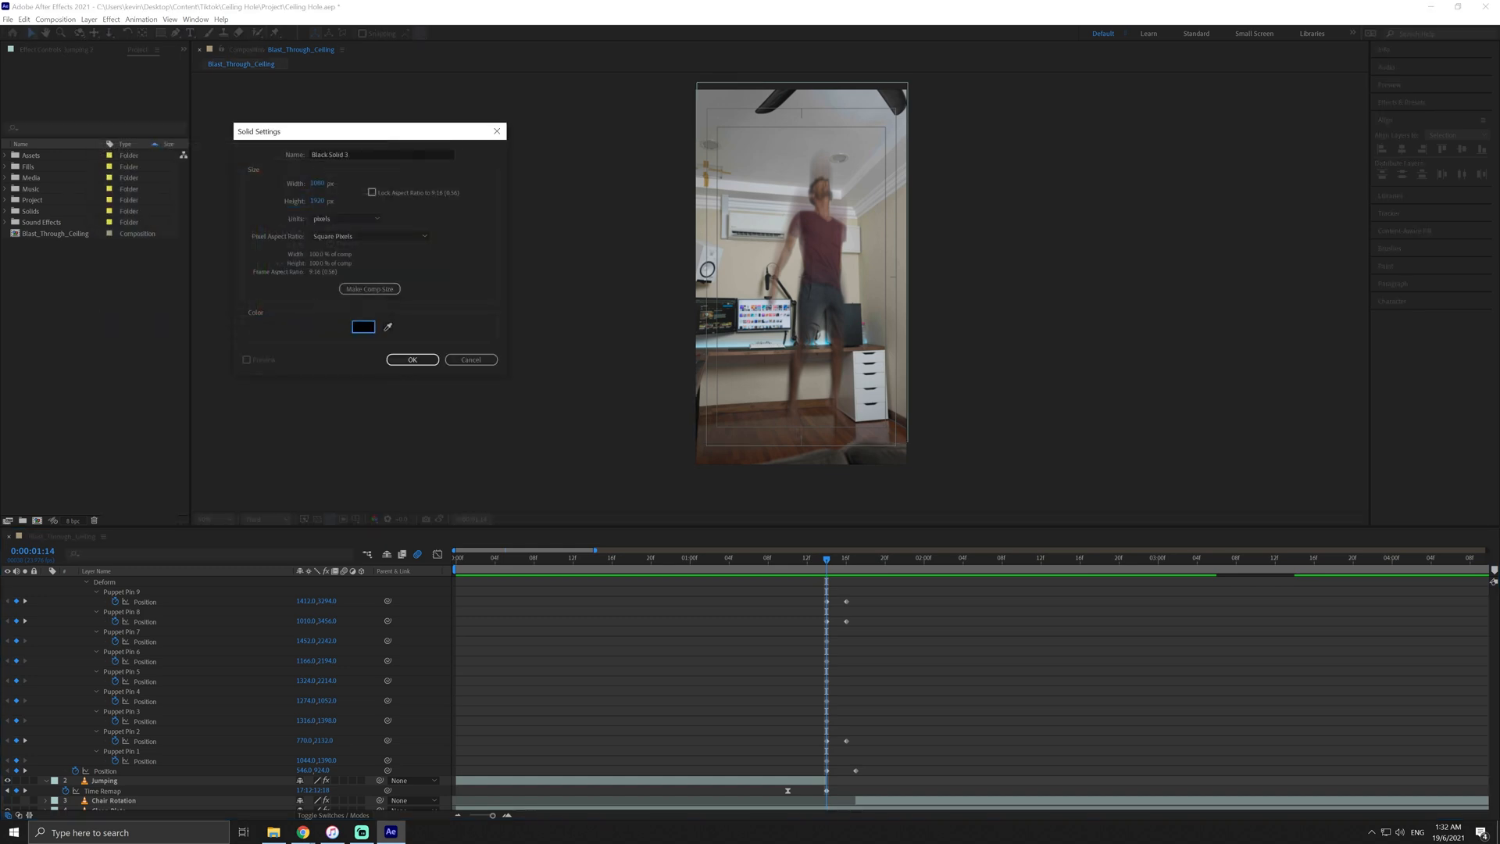
- Create a new full-size black solid layer after pinning the legs with Puppet Pins
left_click(411, 359)
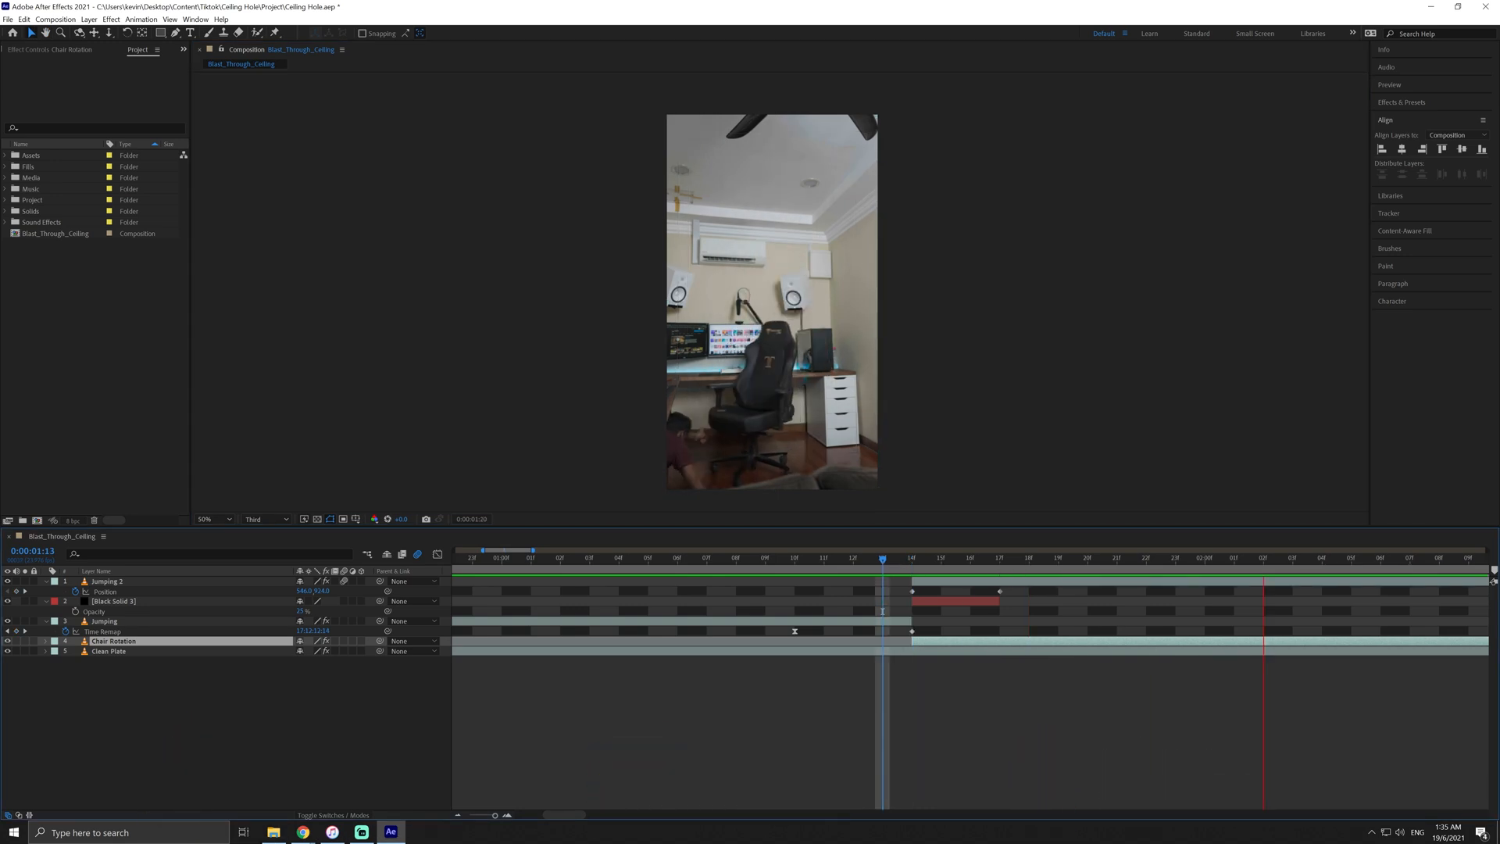
- Enable Time Remapping on Chair Rotation and duplicate it into feathered, masked Chair Replacement layers
right_click(771, 302)
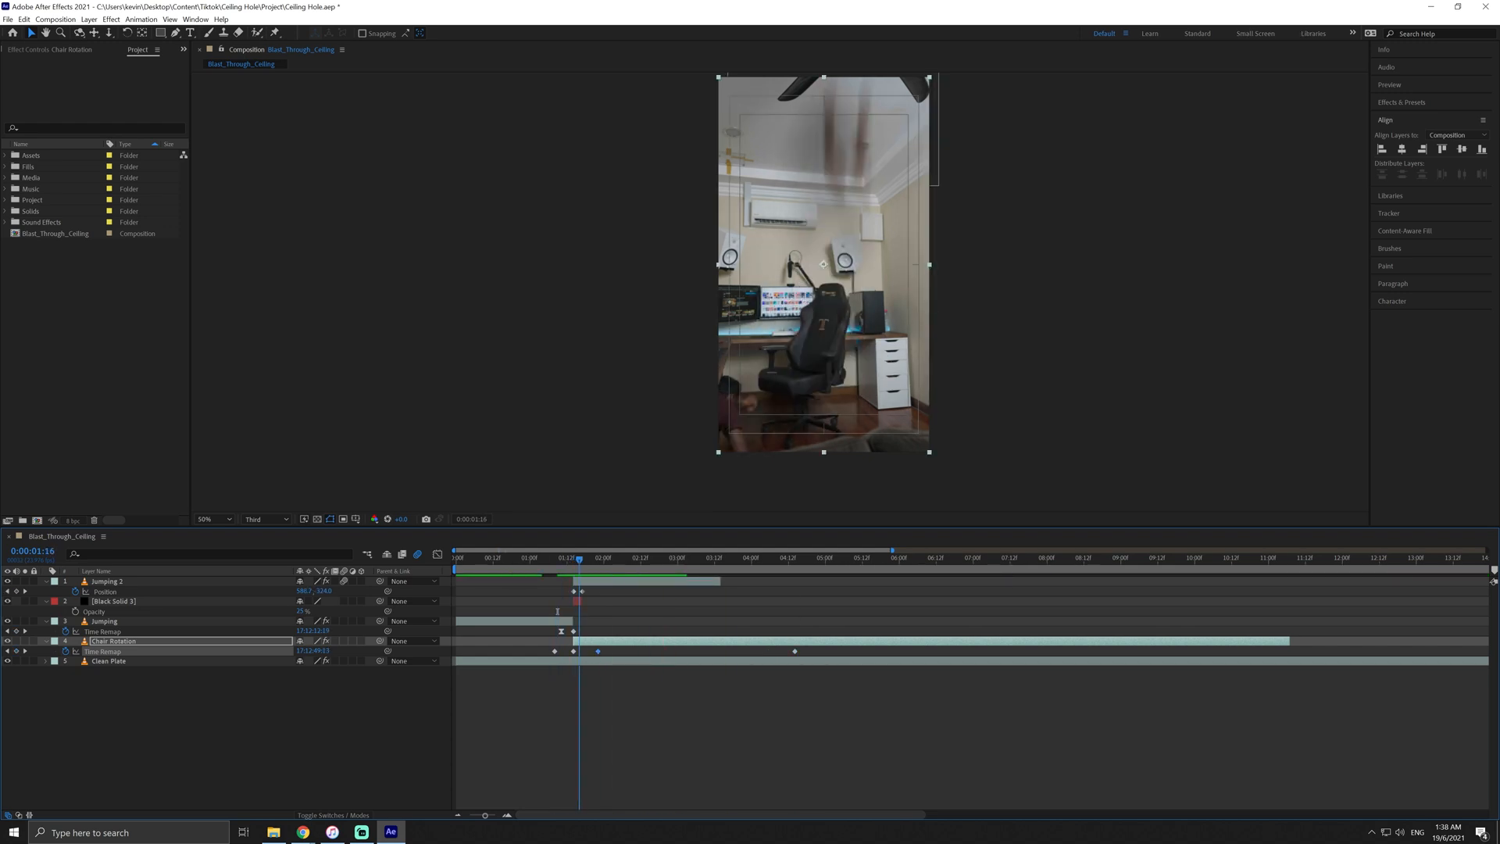
left_click(734, 556)
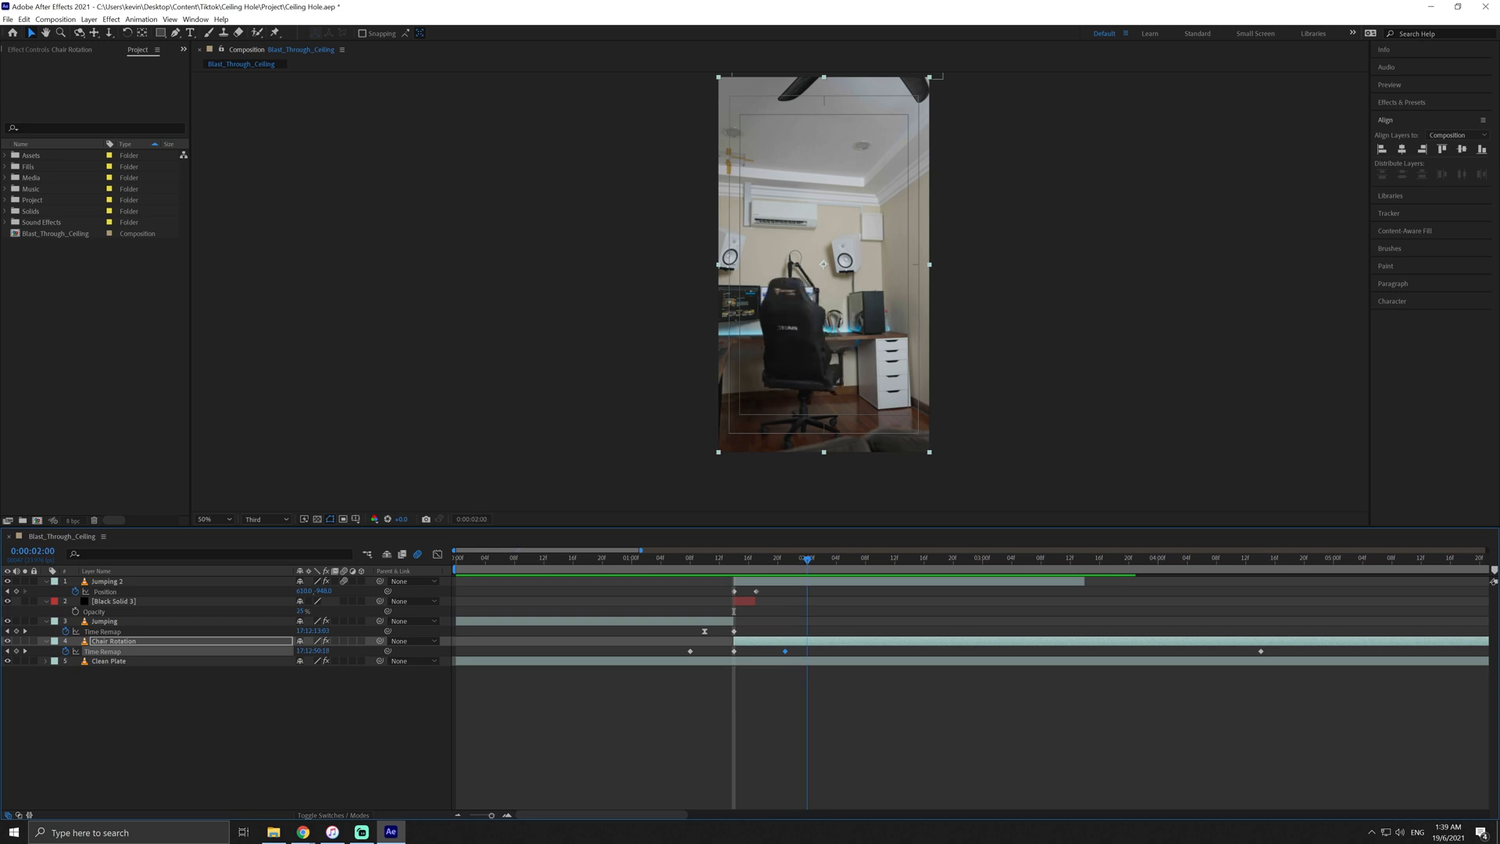
left_click(734, 556)
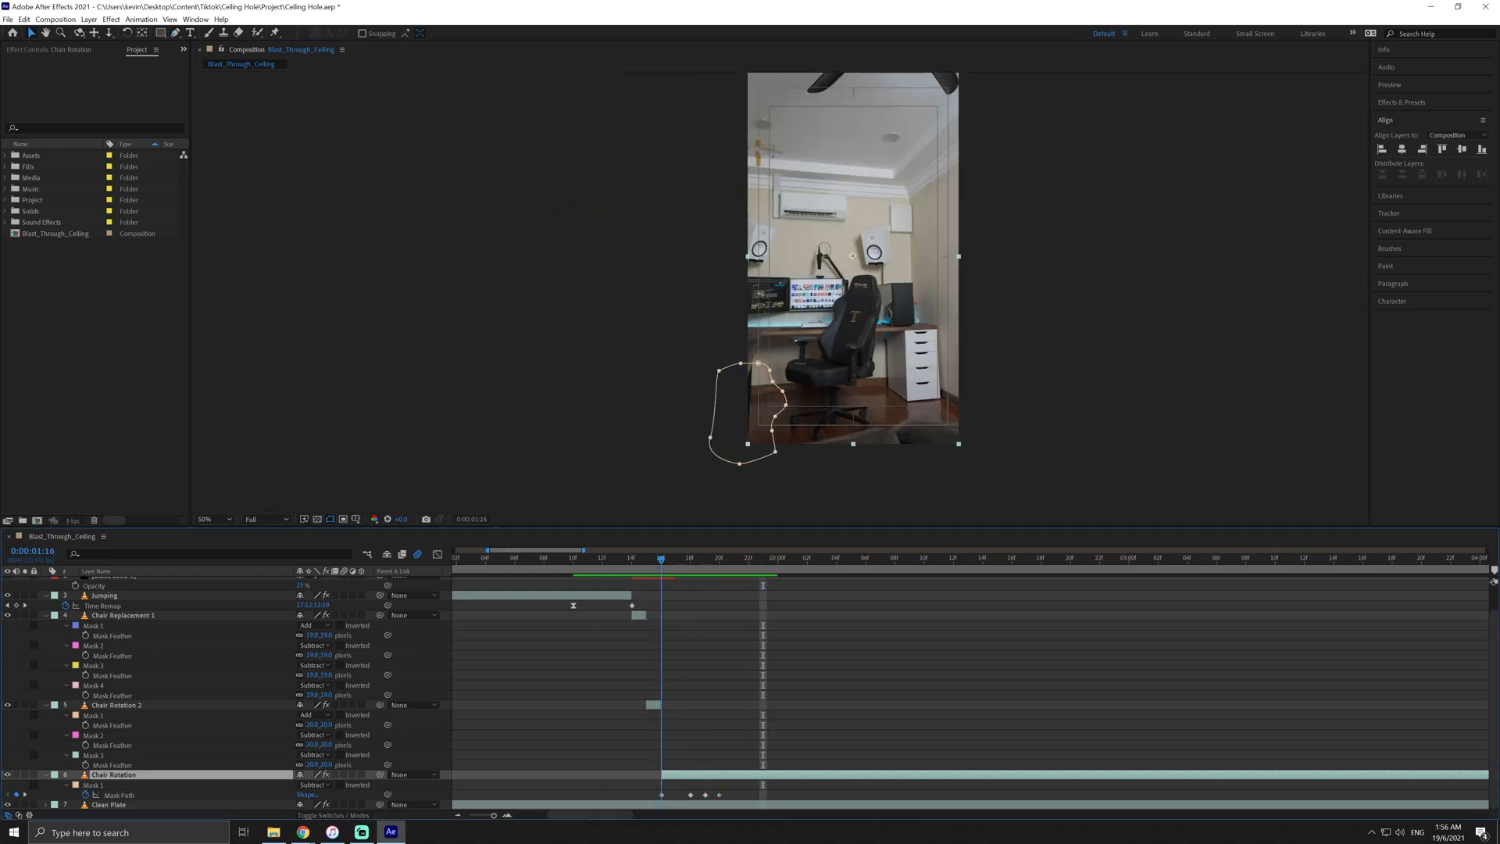
- Add another black 1080x1920 solid layer via Layer > New > Solid
left_click(778, 557)
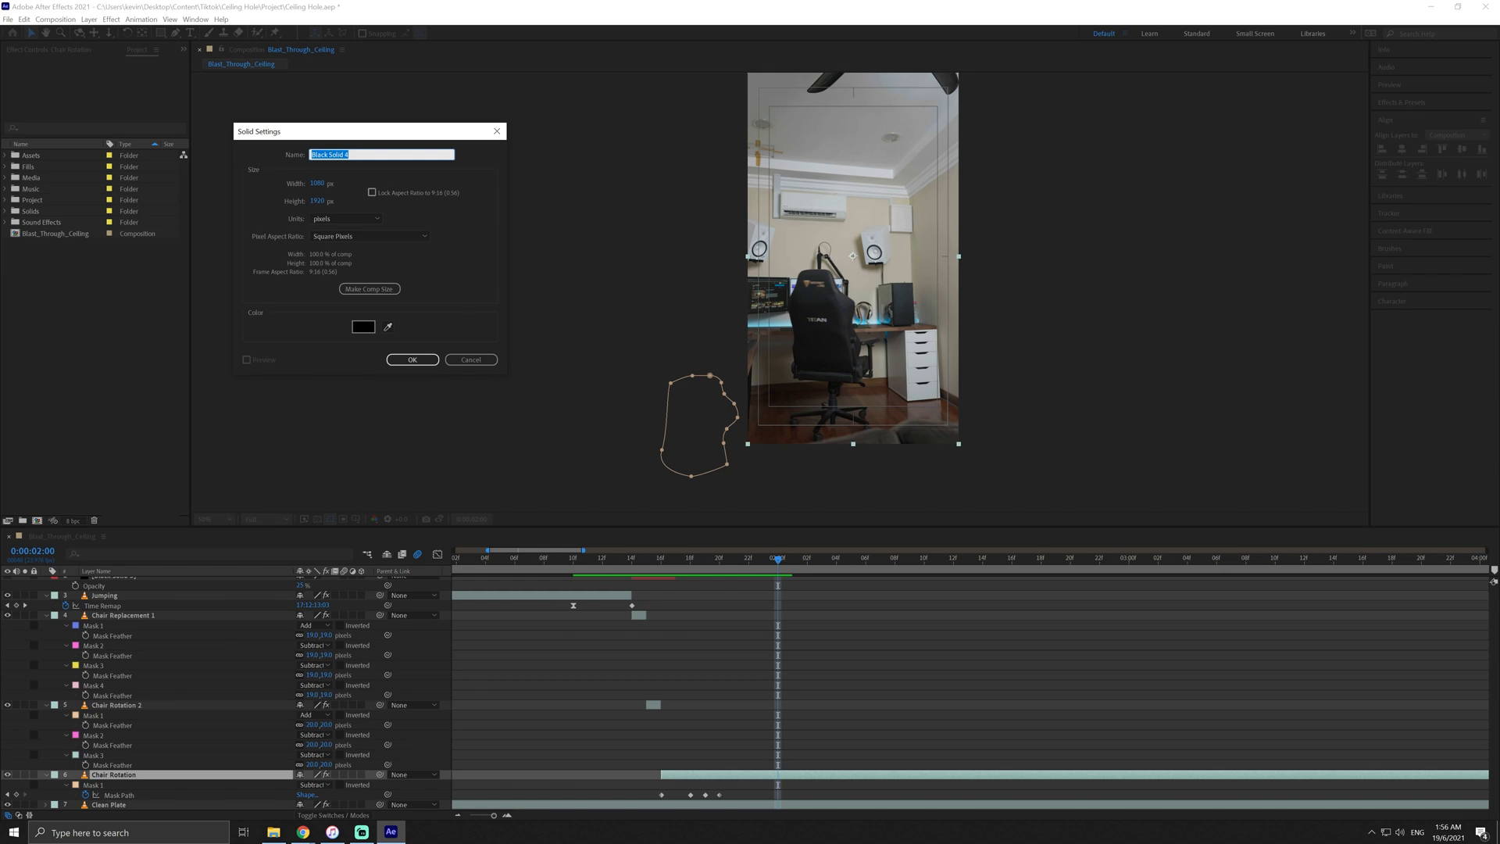
left_click(410, 359)
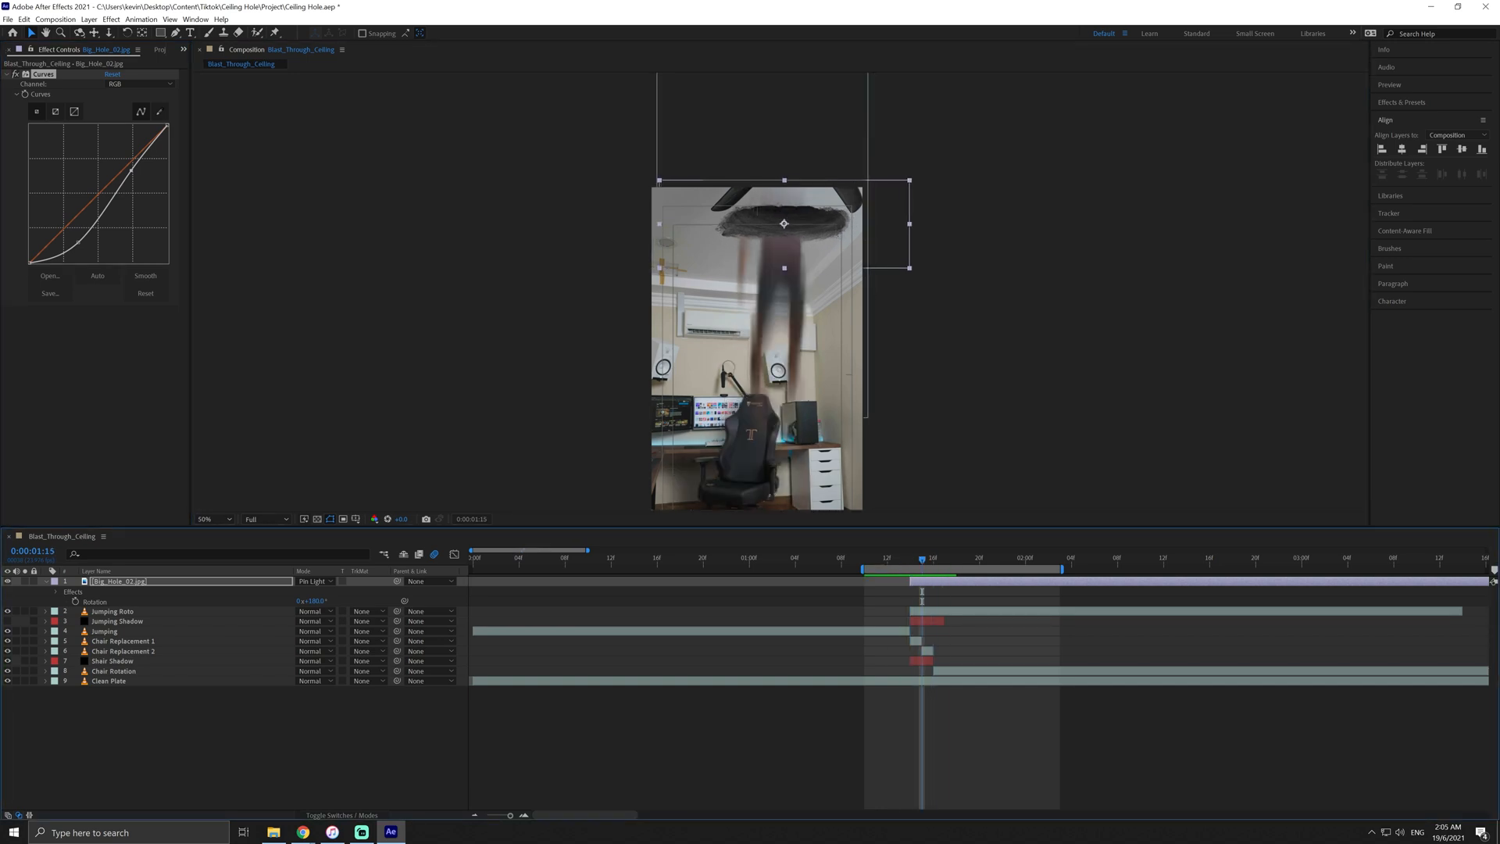
- Add Ground_Crack_13 and Ground_Crack_14 overlays and rotate Ground_Crack_14 over the ceiling hole
left_click(113, 611)
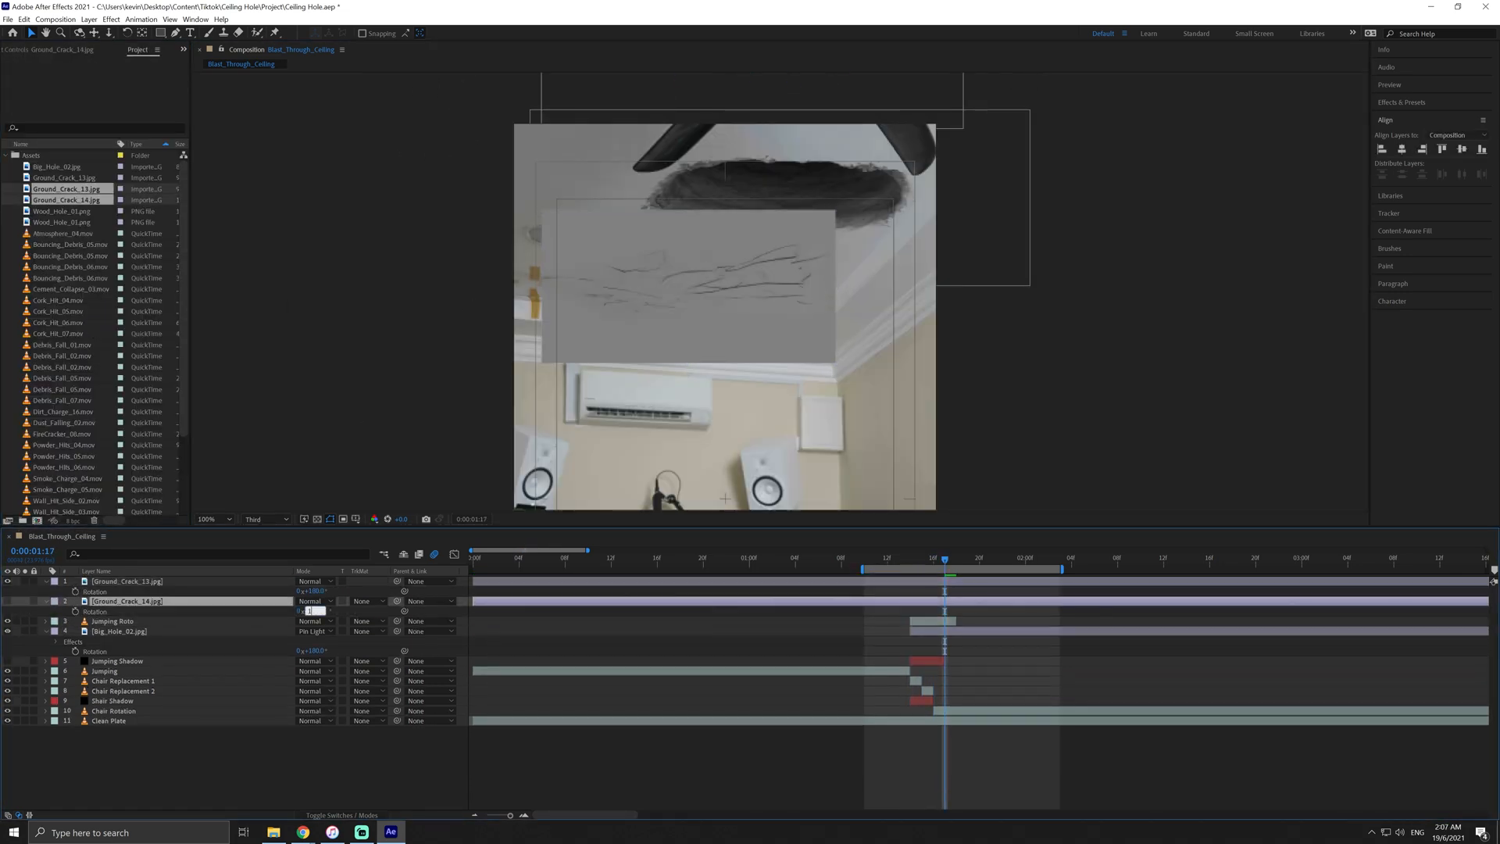
left_click(311, 581)
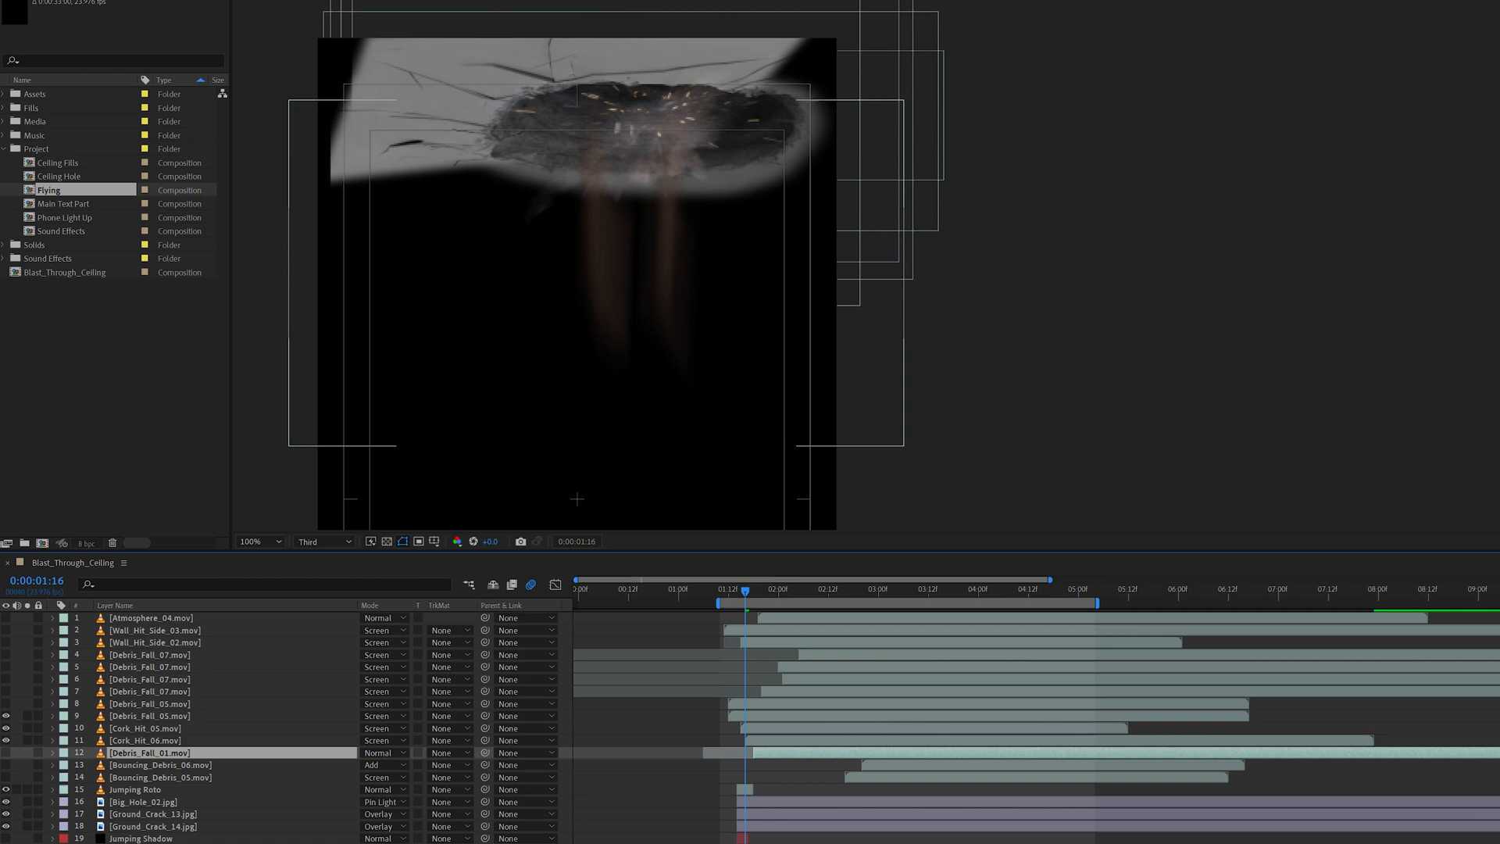
- Set the Debris_Fall, Cork_Hit, Wall_Hit_Side and Atmosphere clips to Screen blending mode
left_click(783, 587)
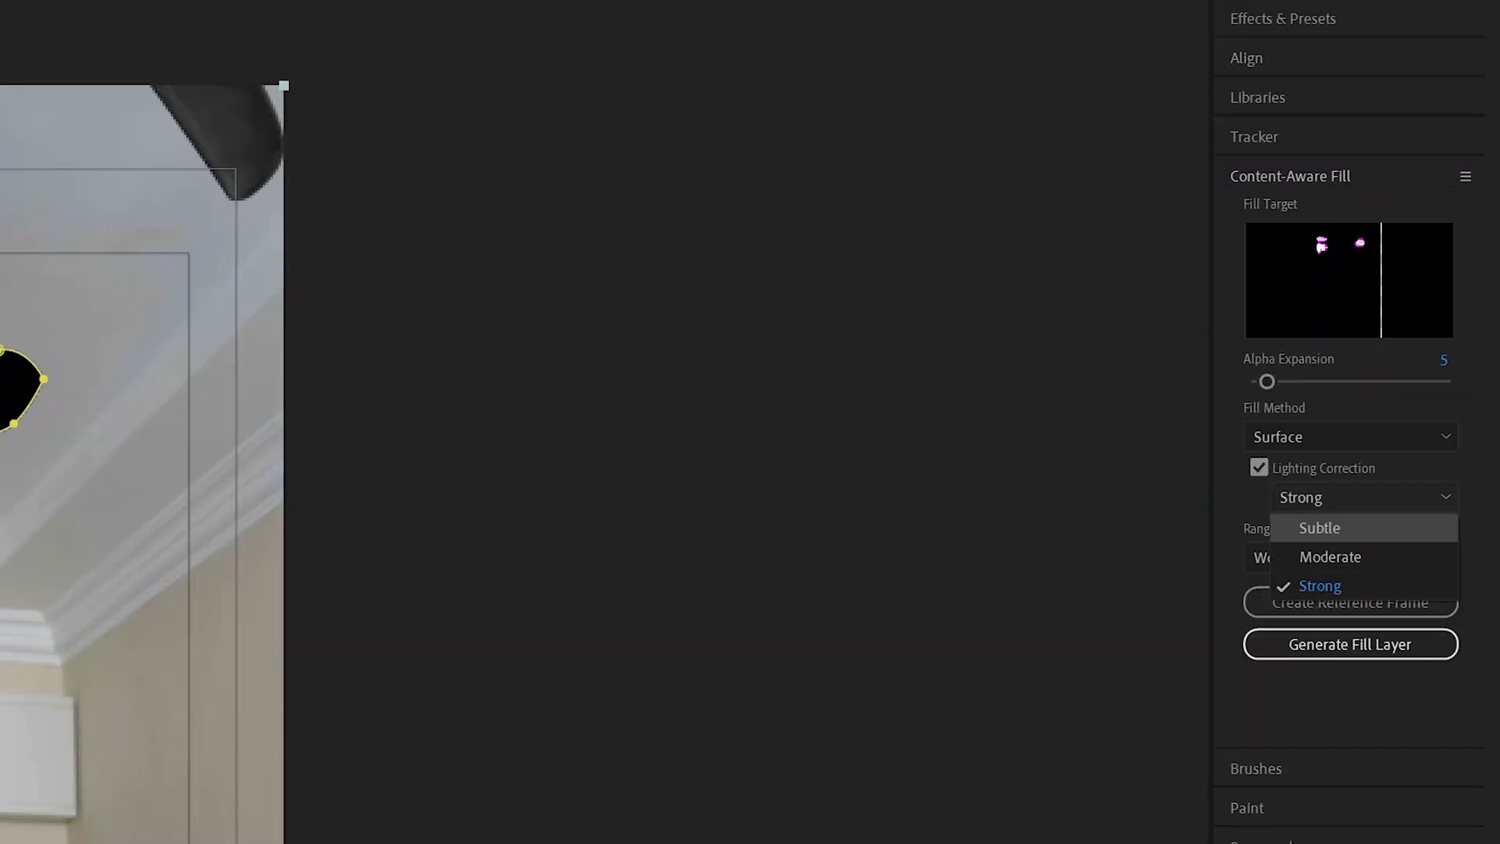
- Choose Surface fill with Subtle lighting correction in the Content-Aware Fill panel
left_click(1319, 526)
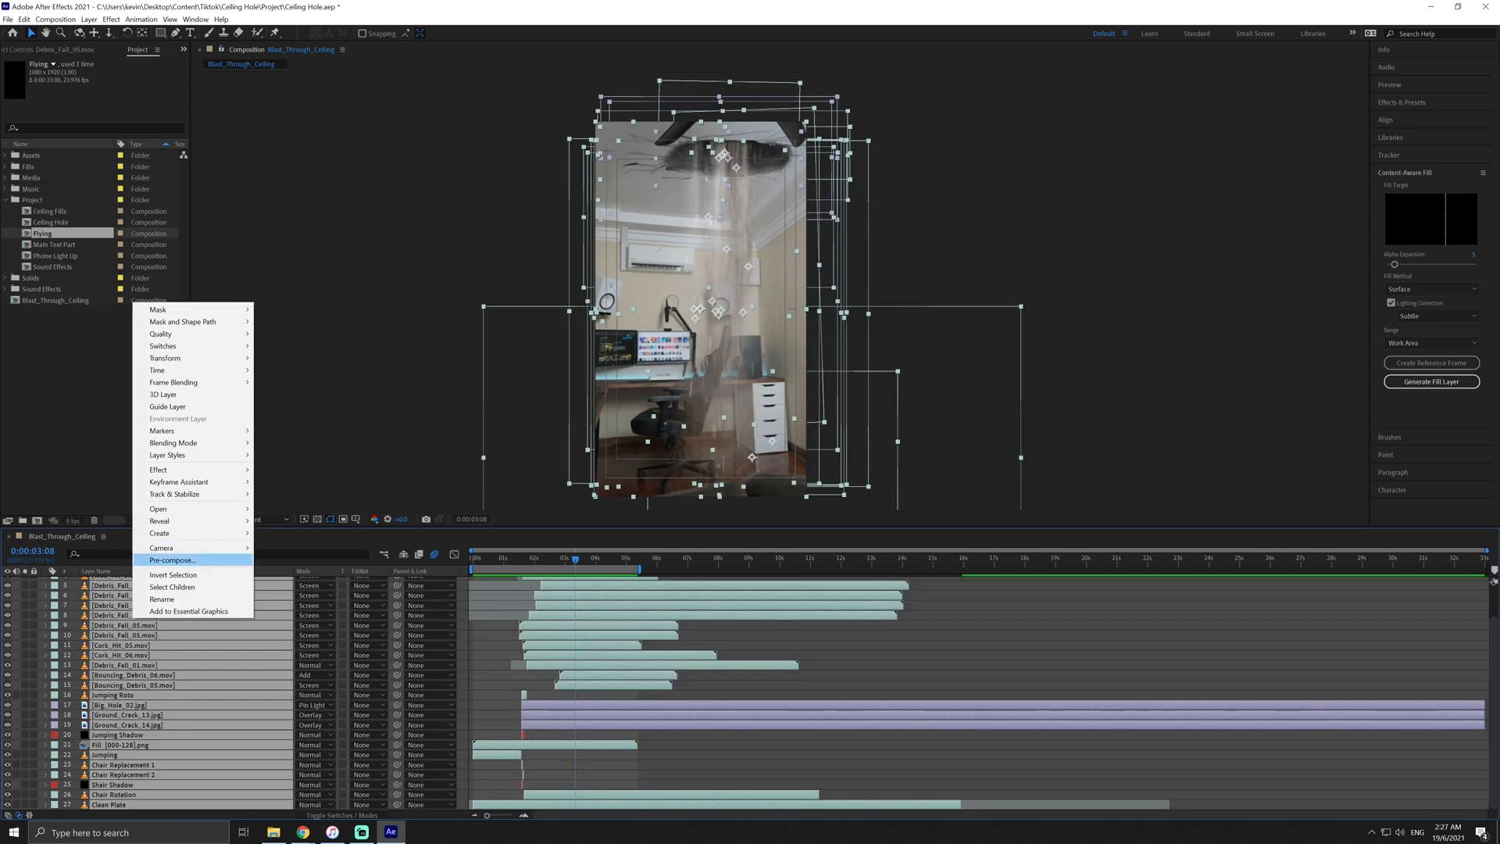
- Pre-compose all blast layers into a nested composition named Blasting Master Comp
left_click(172, 560)
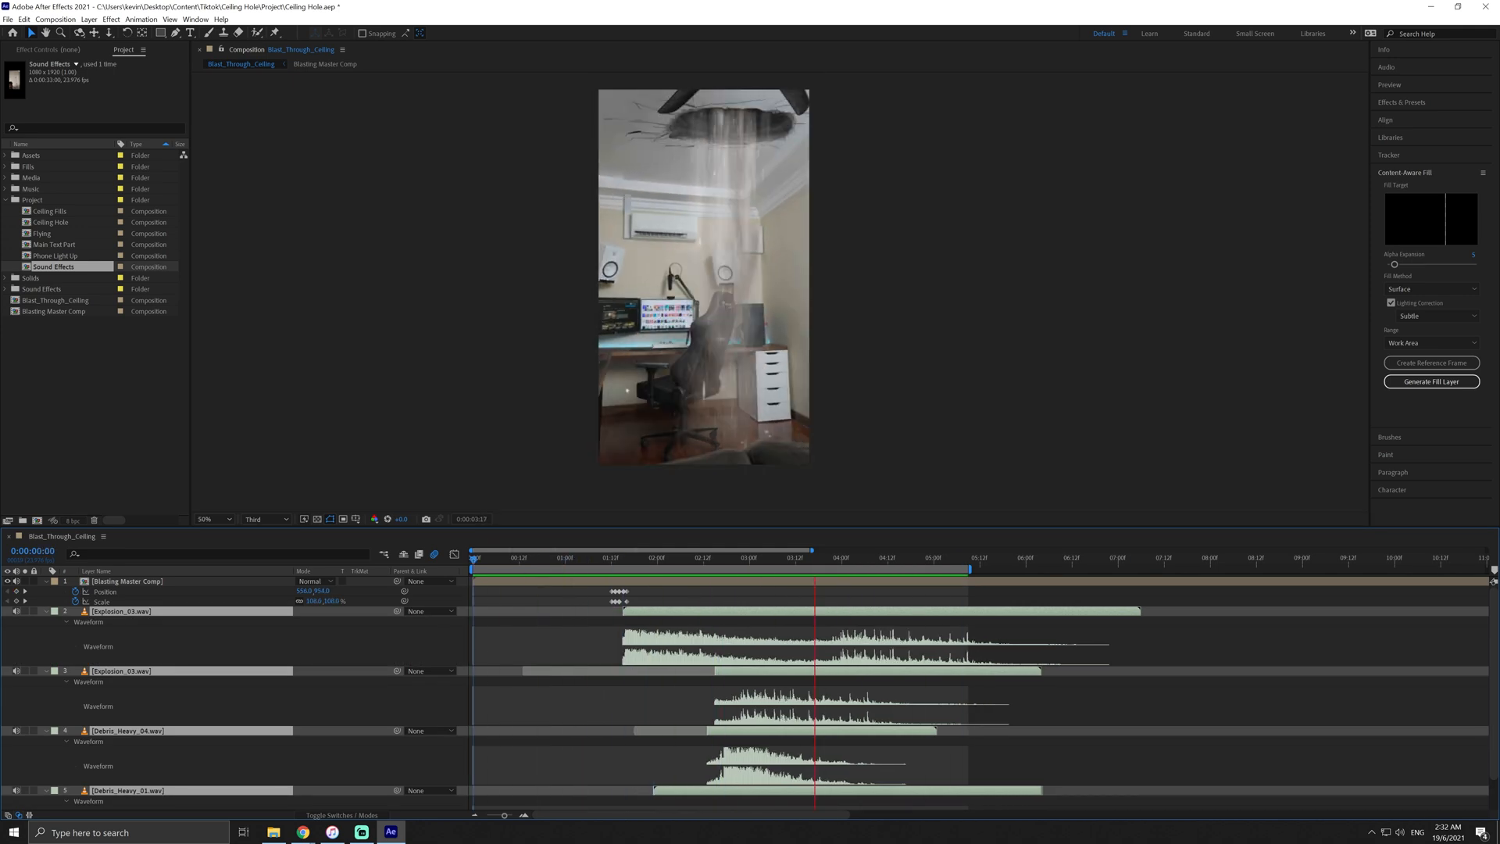
- Jump later in the timeline to review the blast with its sound effects
left_click(909, 556)
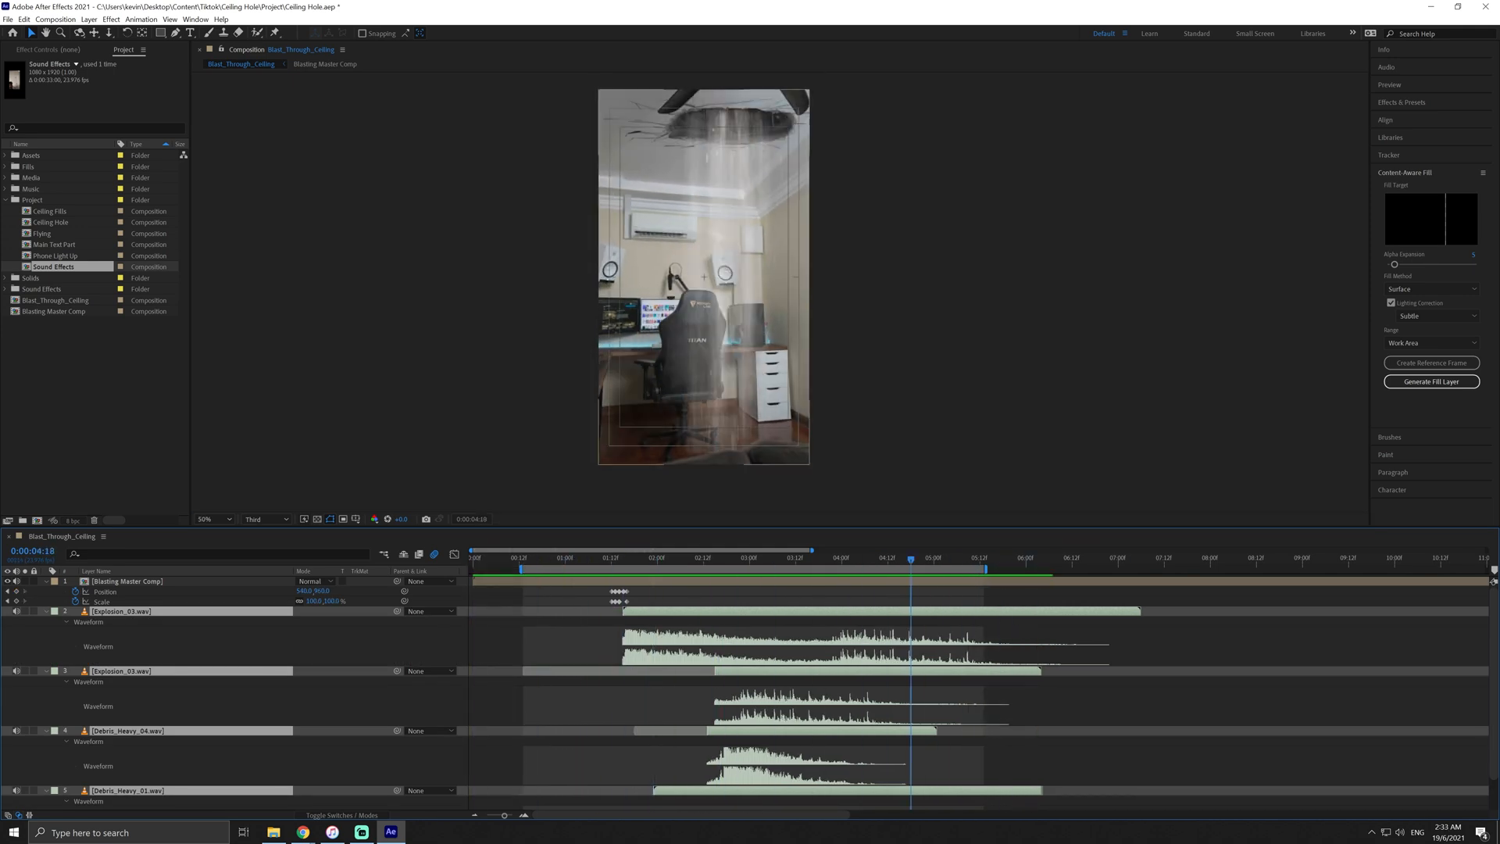